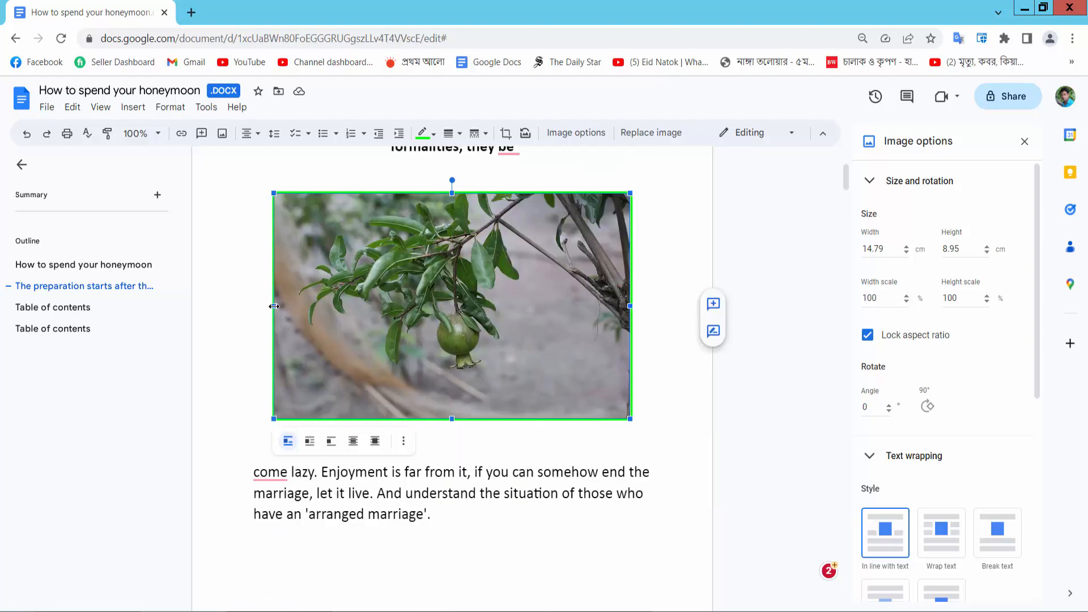
- Shrink the pomegranate photo to 11.69 cm wide by 7.73 cm tall using its handles
{"action": "left_click_drag", "start_coordinate": [274, 306], "coordinate": [299, 306]}
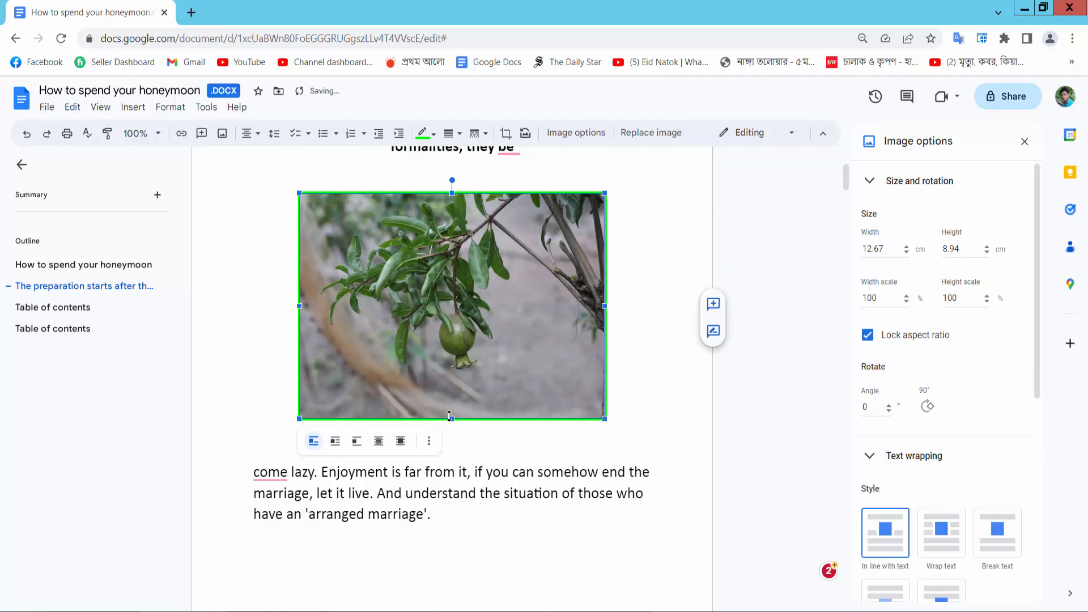
{"action": "left_click_drag", "start_coordinate": [451, 418], "coordinate": [451, 387]}
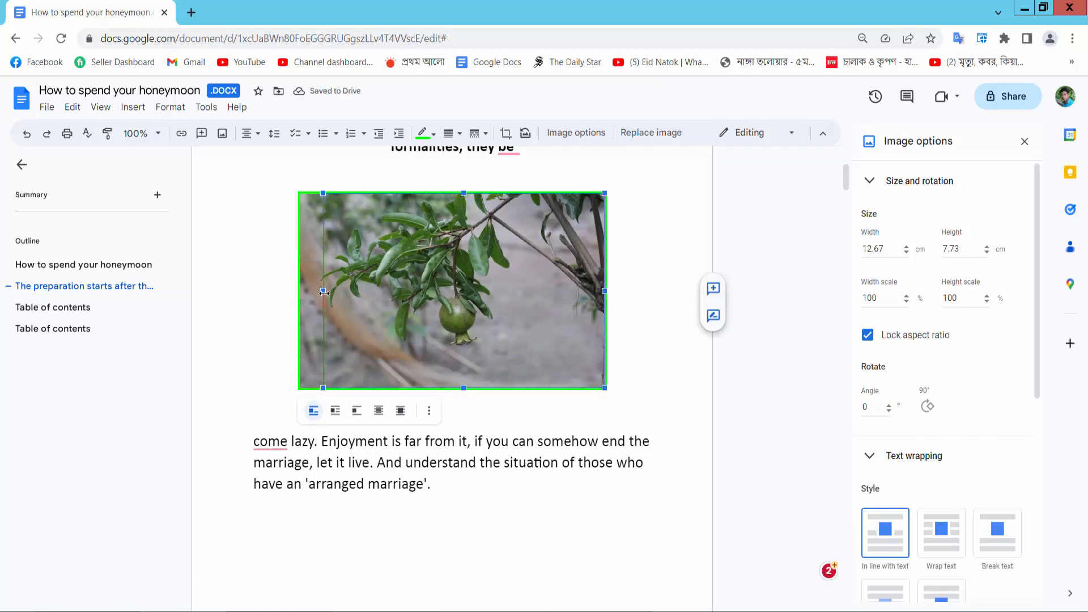
{"action": "left_click_drag", "start_coordinate": [323, 291], "coordinate": [310, 291]}
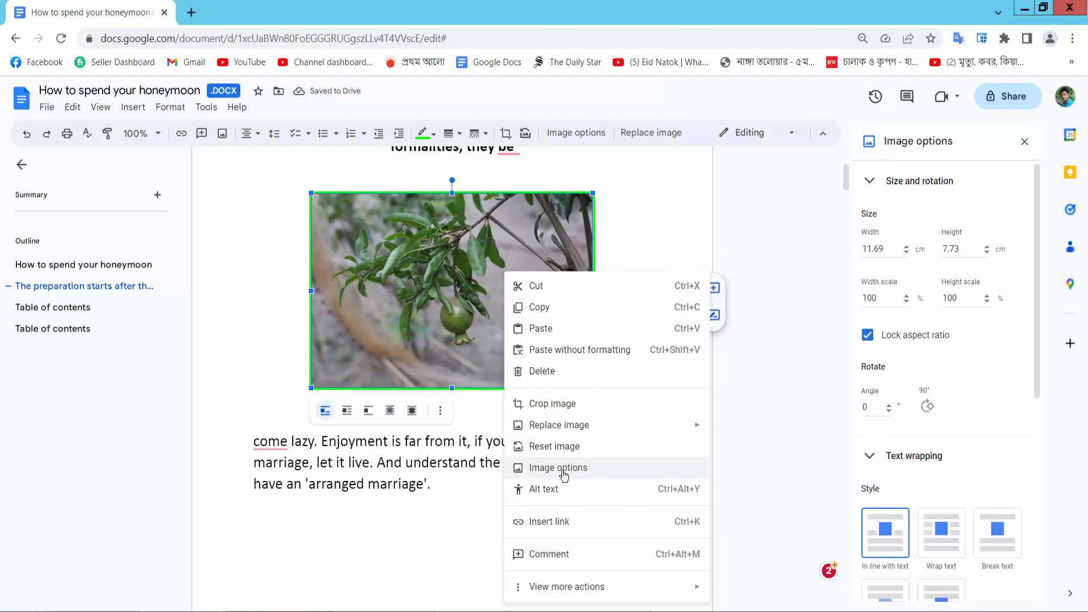
{"action": "left_click", "coordinate": [558, 467]}
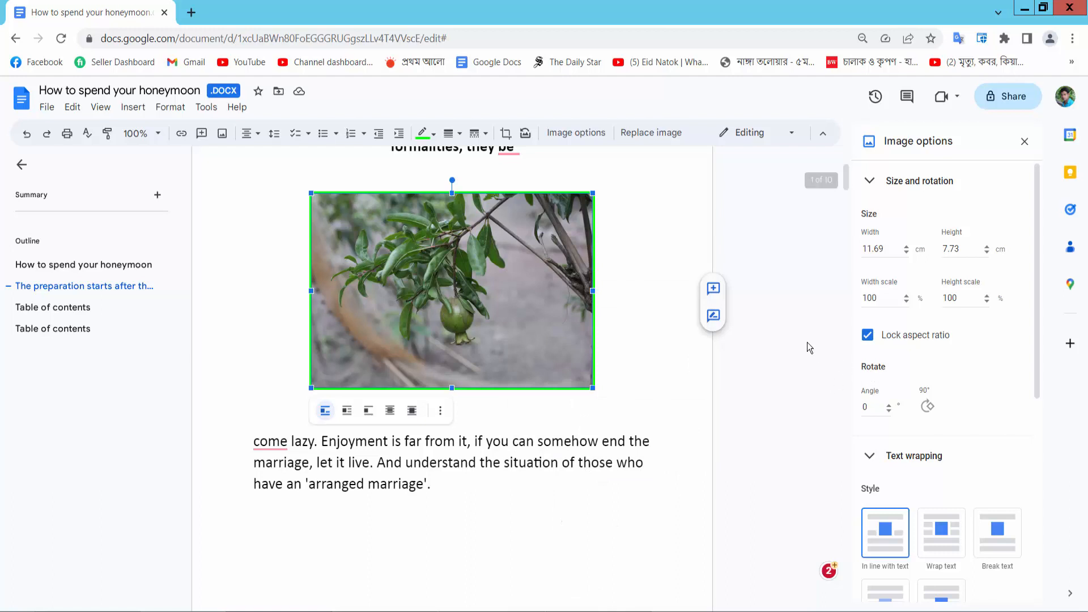
{"action": "mouse_move", "coordinate": [447, 134]}
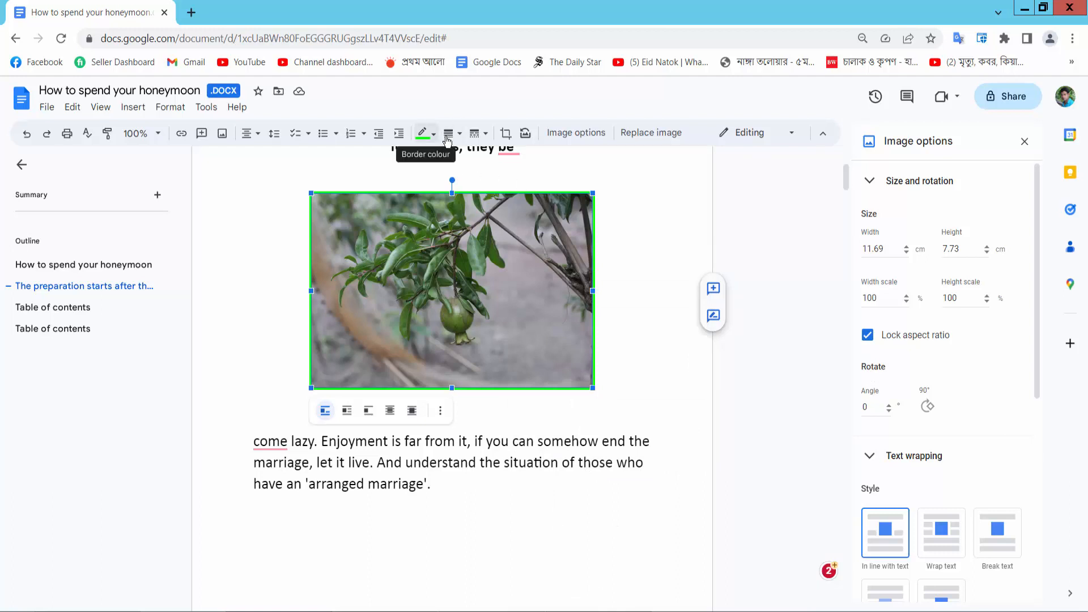
- Colour the photo's border blue and rotate it back upright at 0°
{"action": "left_click", "coordinate": [447, 133]}
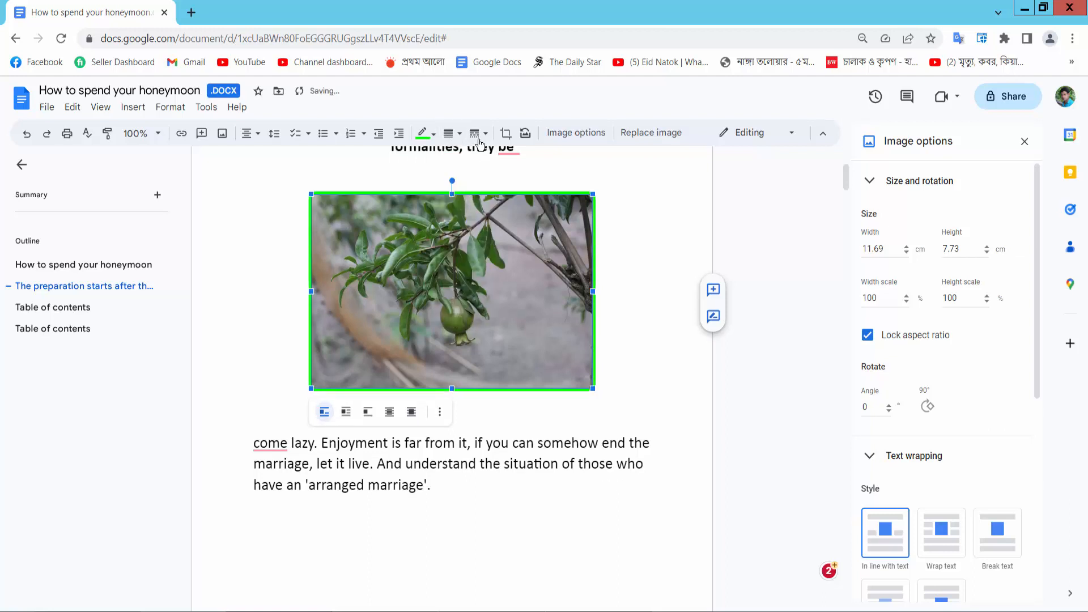
{"action": "left_click", "coordinate": [420, 133]}
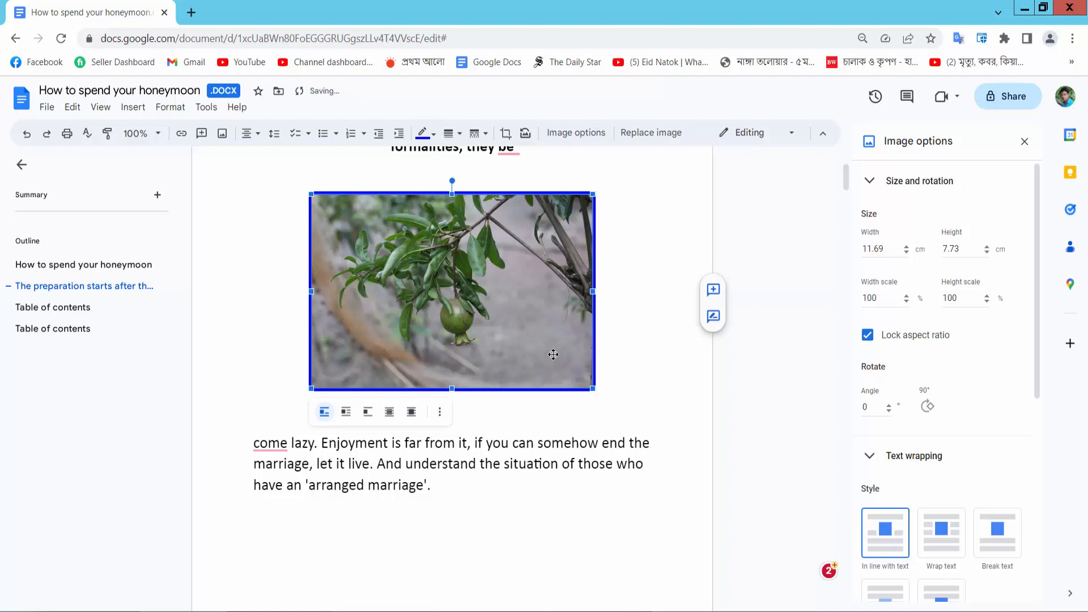
{"action": "mouse_move", "coordinate": [927, 406]}
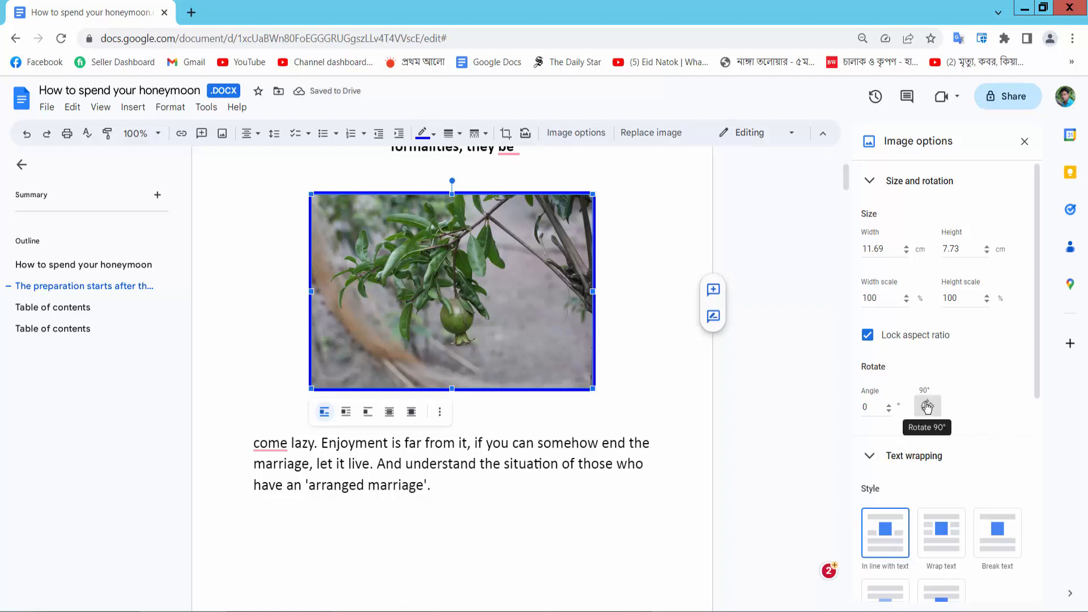
{"action": "left_click", "coordinate": [927, 407]}
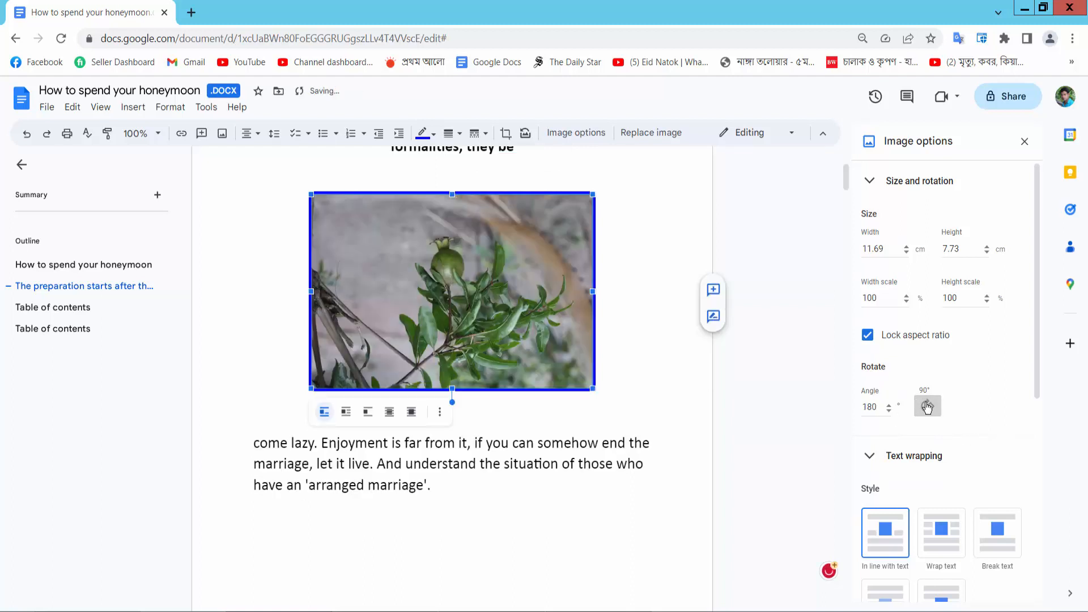
{"action": "left_click", "coordinate": [928, 405]}
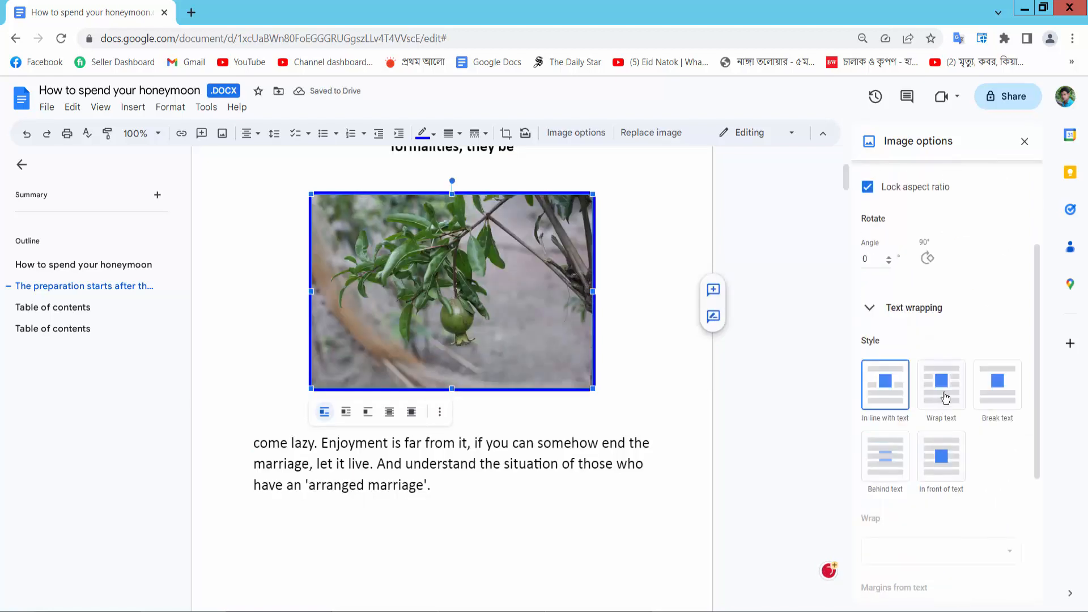
{"action": "left_click", "coordinate": [941, 385]}
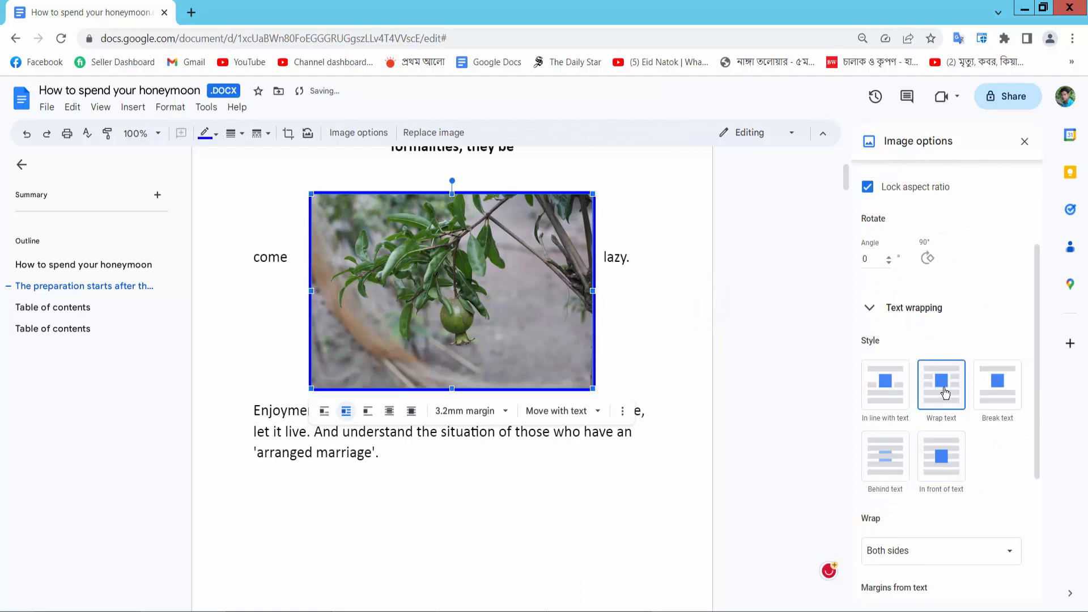
{"action": "left_click", "coordinate": [998, 385]}
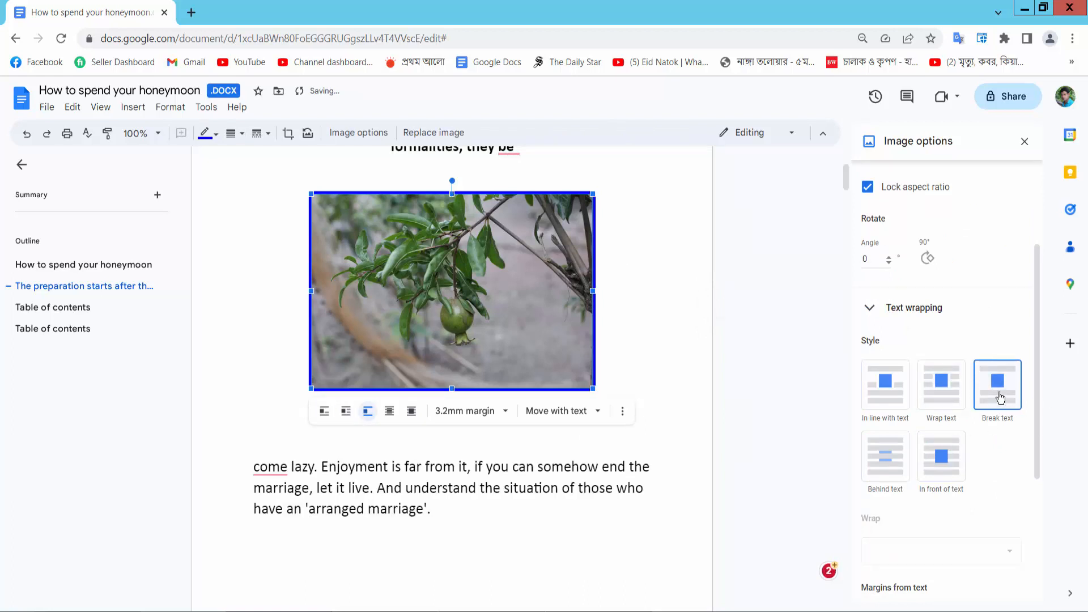
{"action": "left_click", "coordinate": [885, 456]}
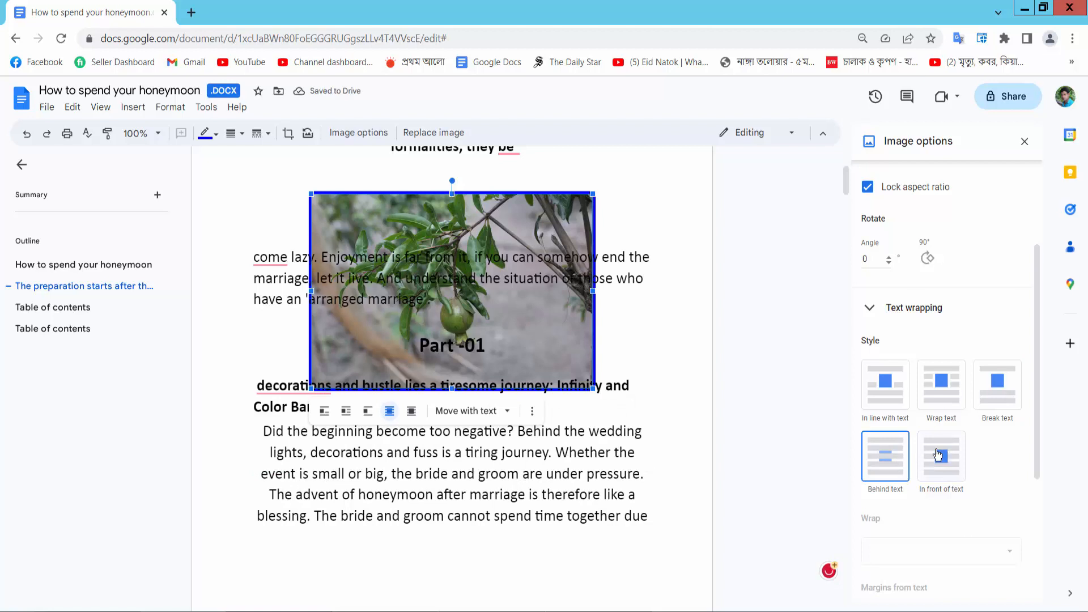
{"action": "left_click", "coordinate": [941, 455]}
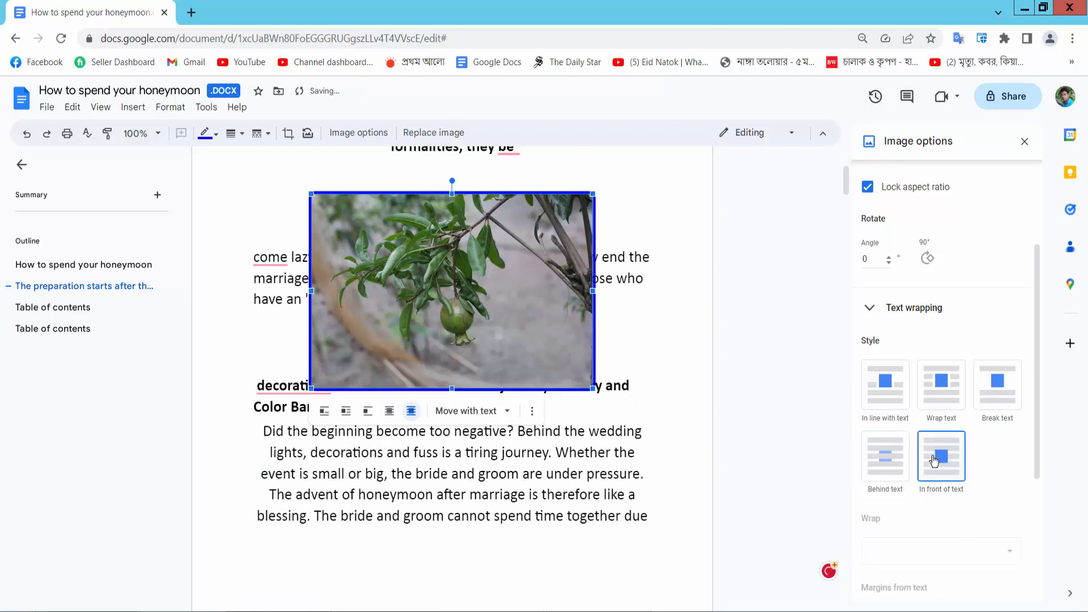
{"action": "left_click", "coordinate": [885, 385]}
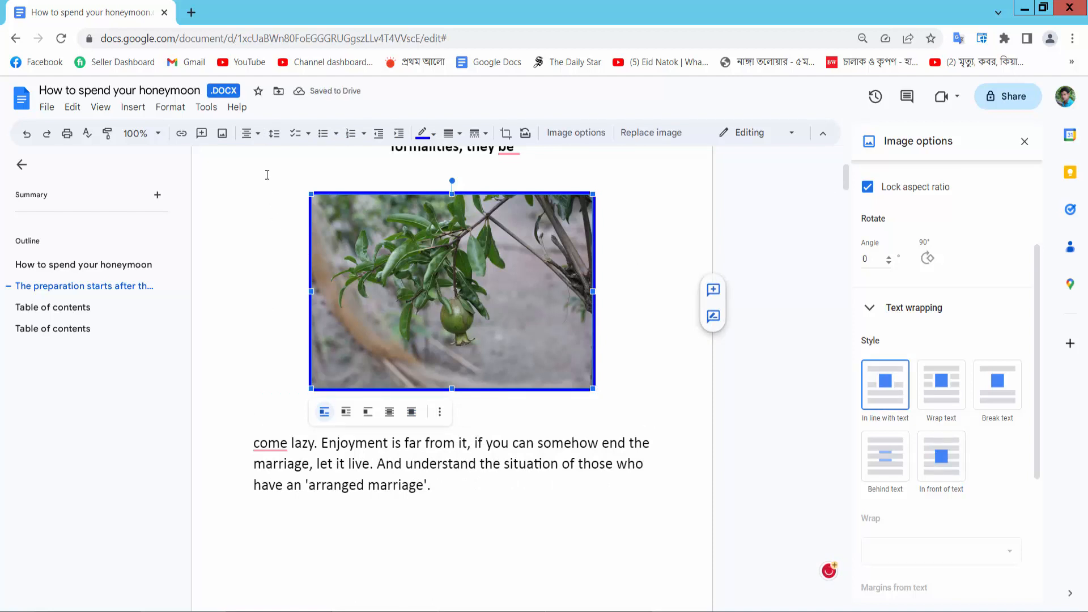
{"action": "left_click", "coordinate": [246, 132]}
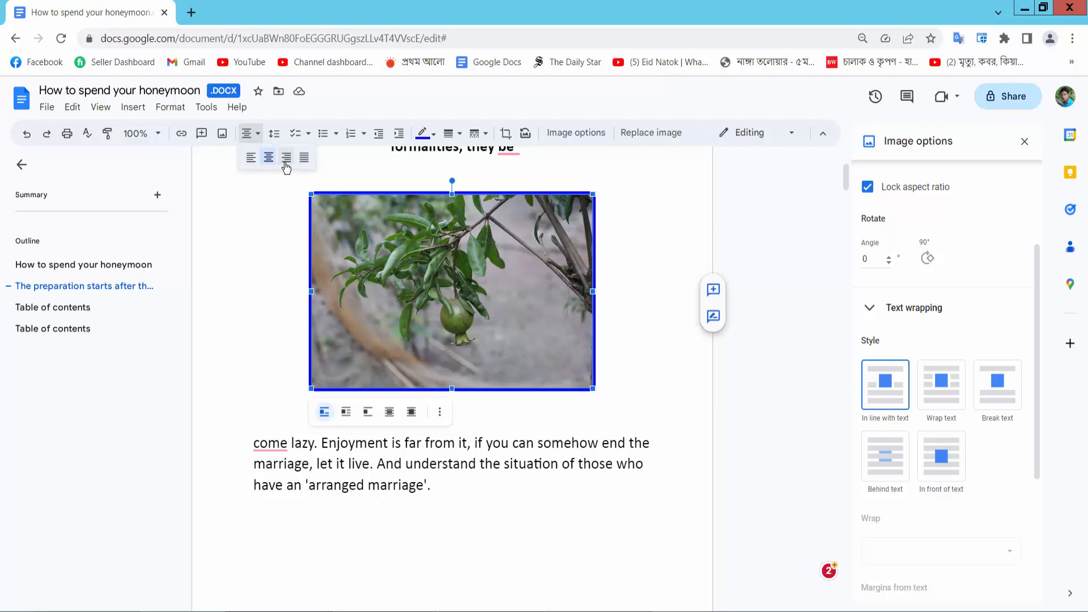
{"action": "left_click", "coordinate": [269, 157]}
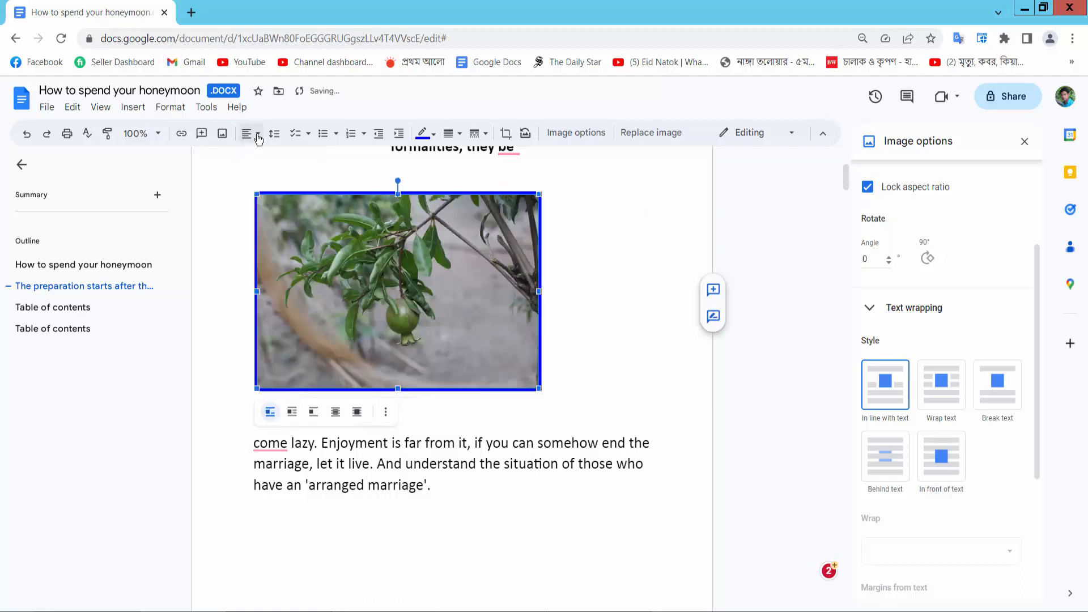
{"action": "left_click", "coordinate": [247, 132]}
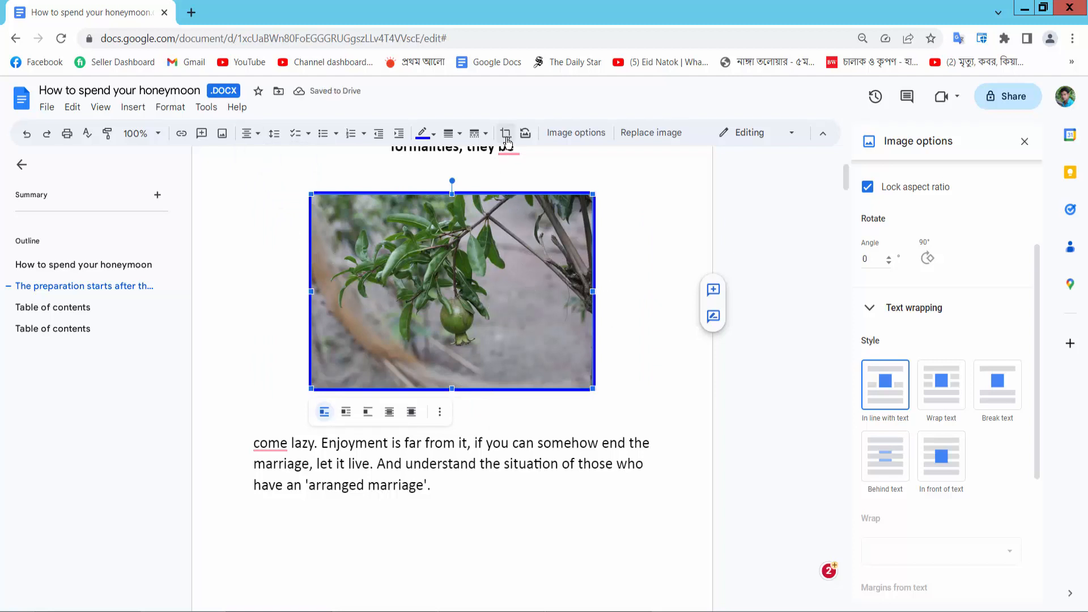
{"action": "mouse_move", "coordinate": [505, 134]}
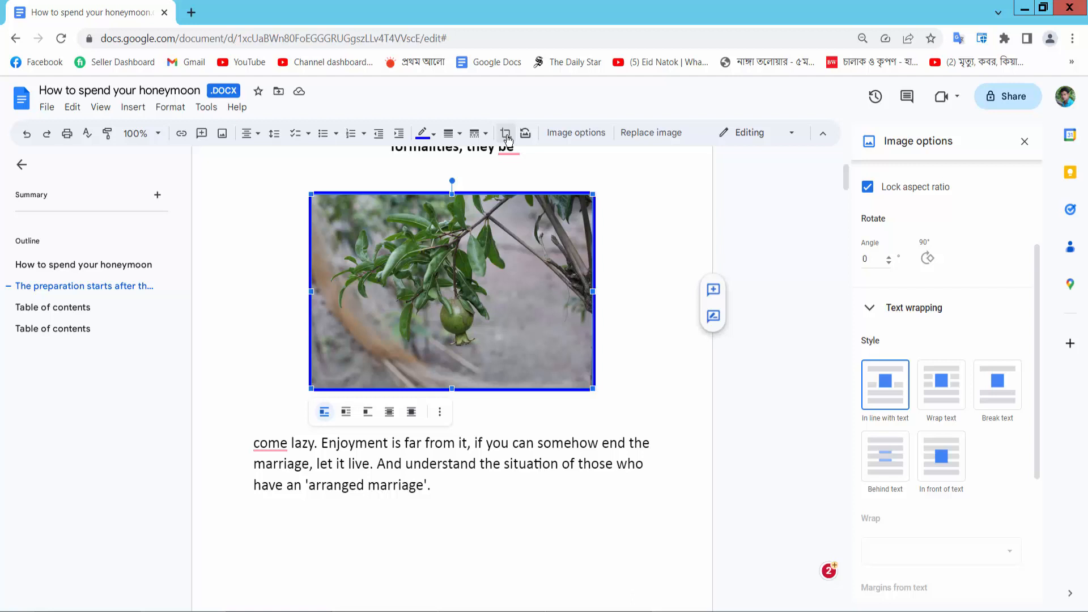
- Deselect the centred, blue-bordered photo and return the cursor to the paragraph text
{"action": "right_click", "coordinate": [451, 291]}
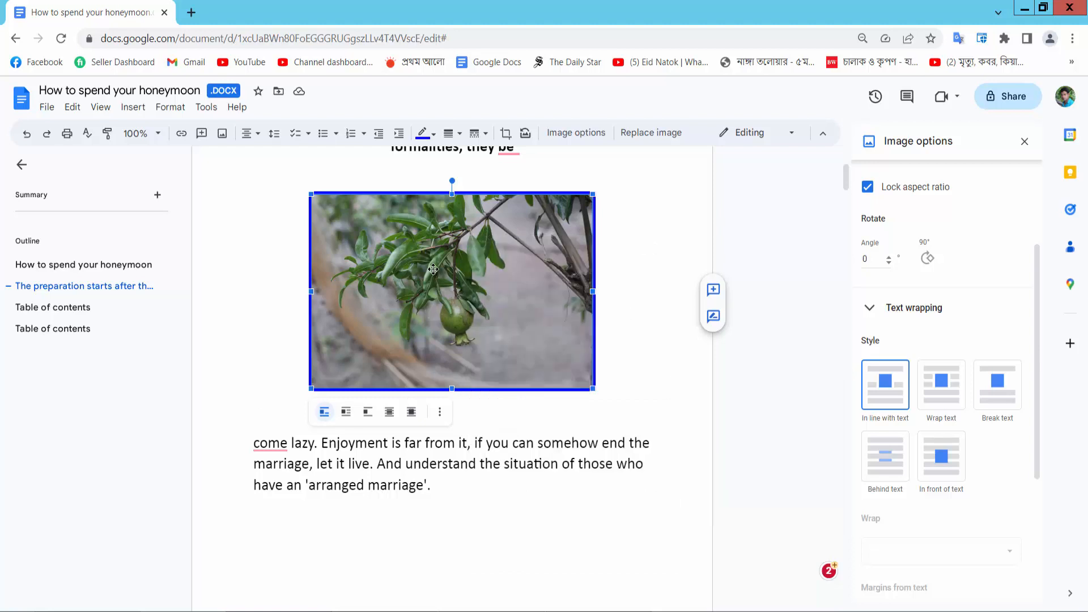
{"action": "left_click_drag", "start_coordinate": [451, 290], "coordinate": [398, 388]}
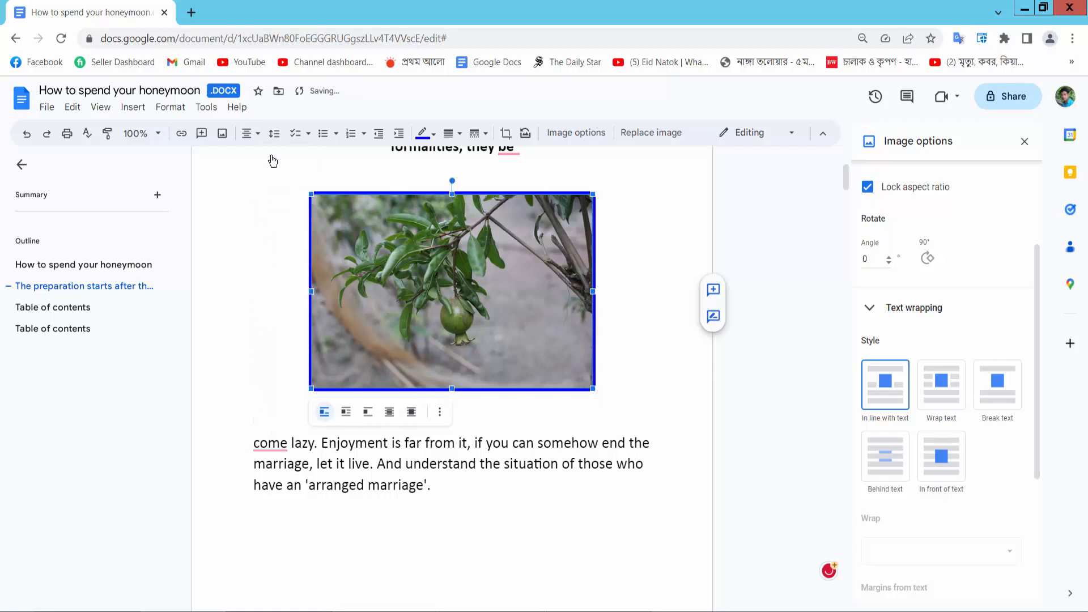
{"action": "left_click", "coordinate": [631, 387]}
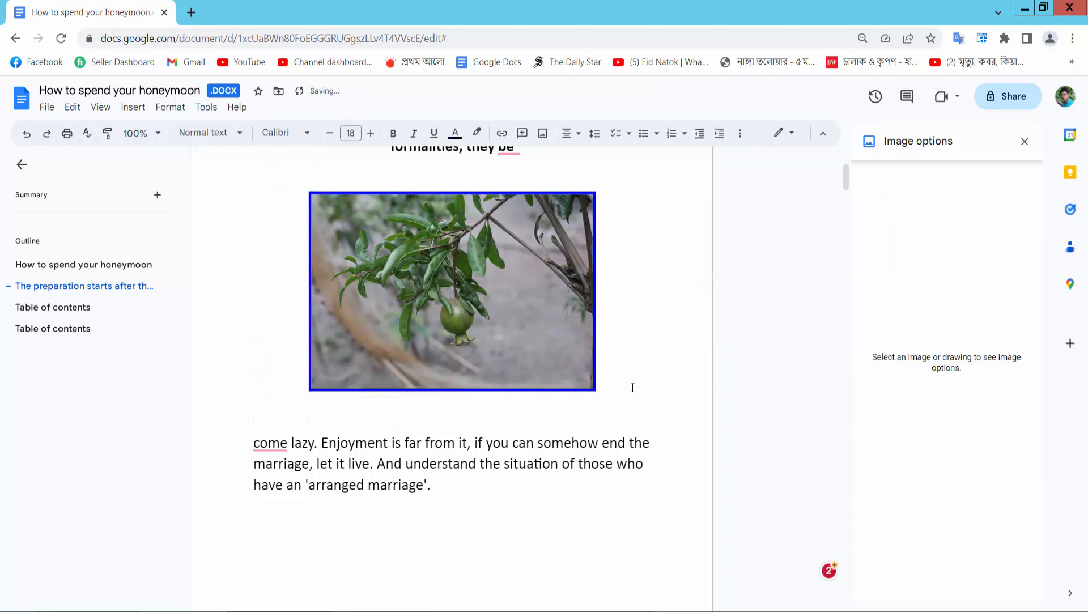